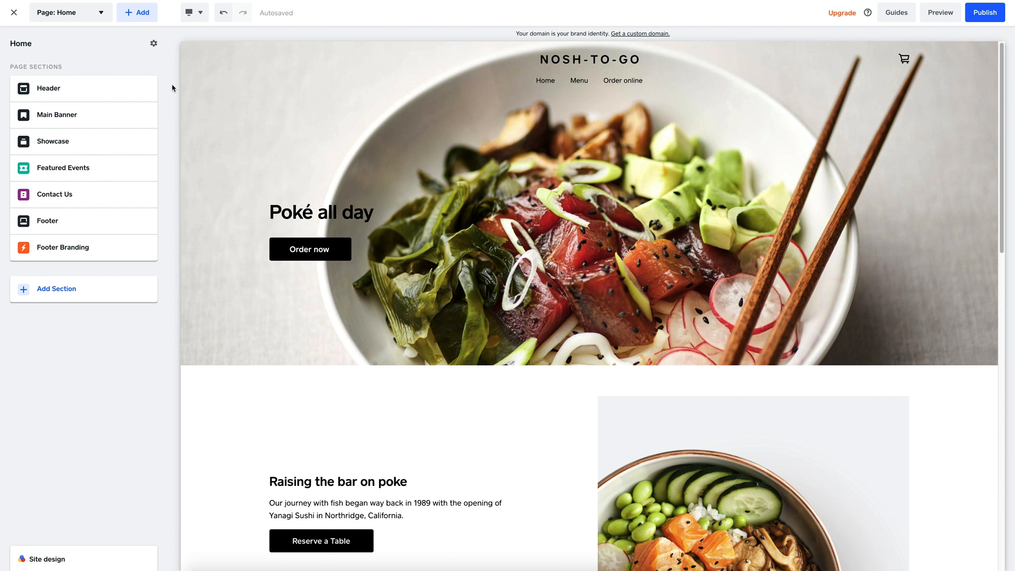
mouse_move(167, 89)
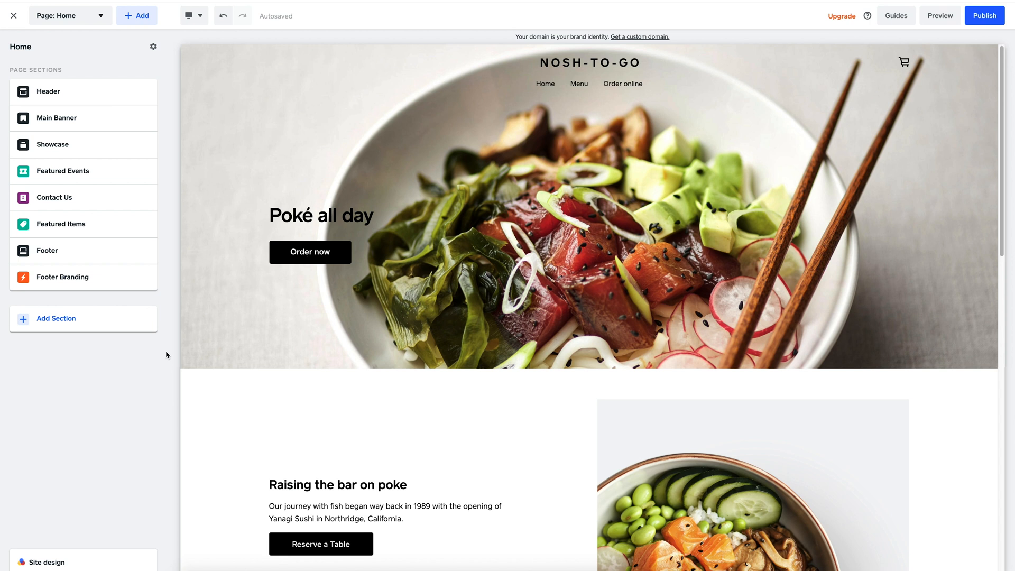
Step: Preview the Instagram Section from Sell More in the section catalogue
left_click(55, 318)
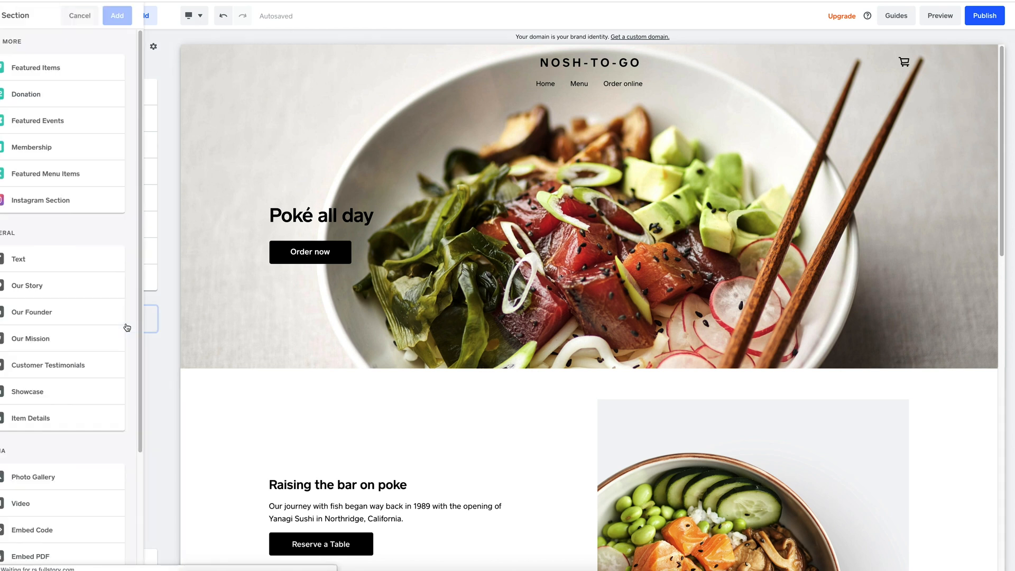
left_click(62, 199)
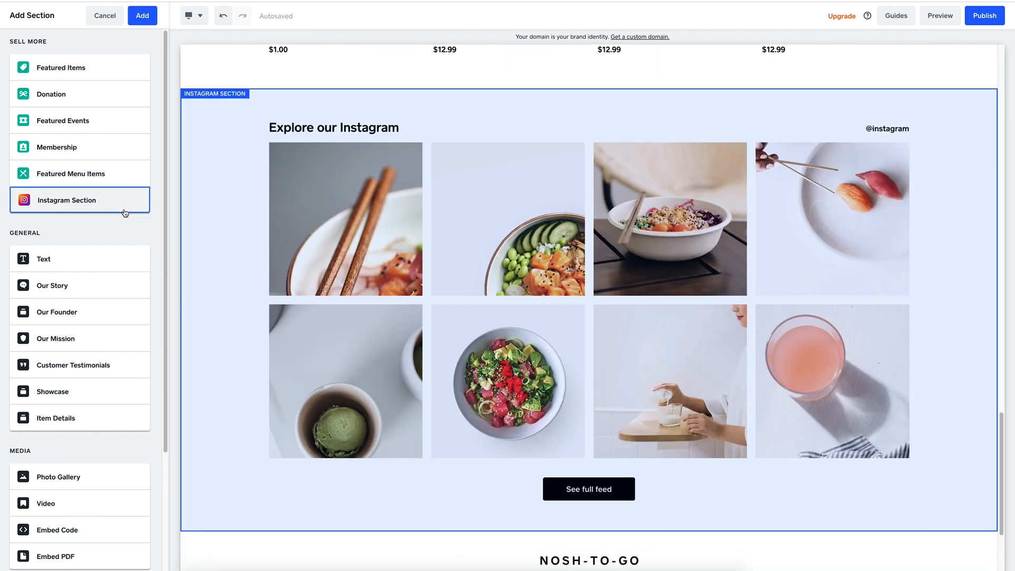
Step: Add the previewed 'Explore our Instagram!' section to the home page after Main Banner
left_click(104, 15)
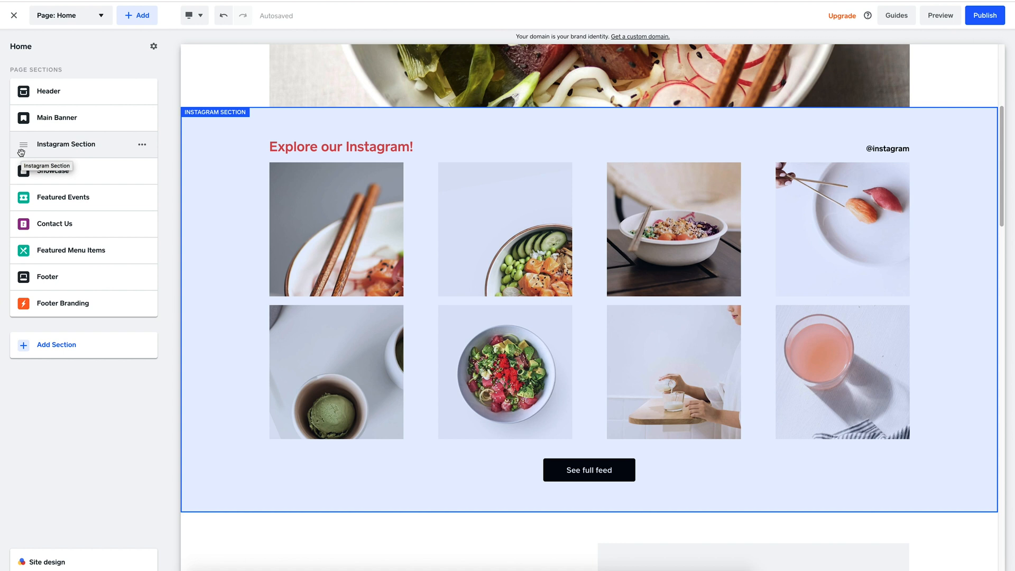